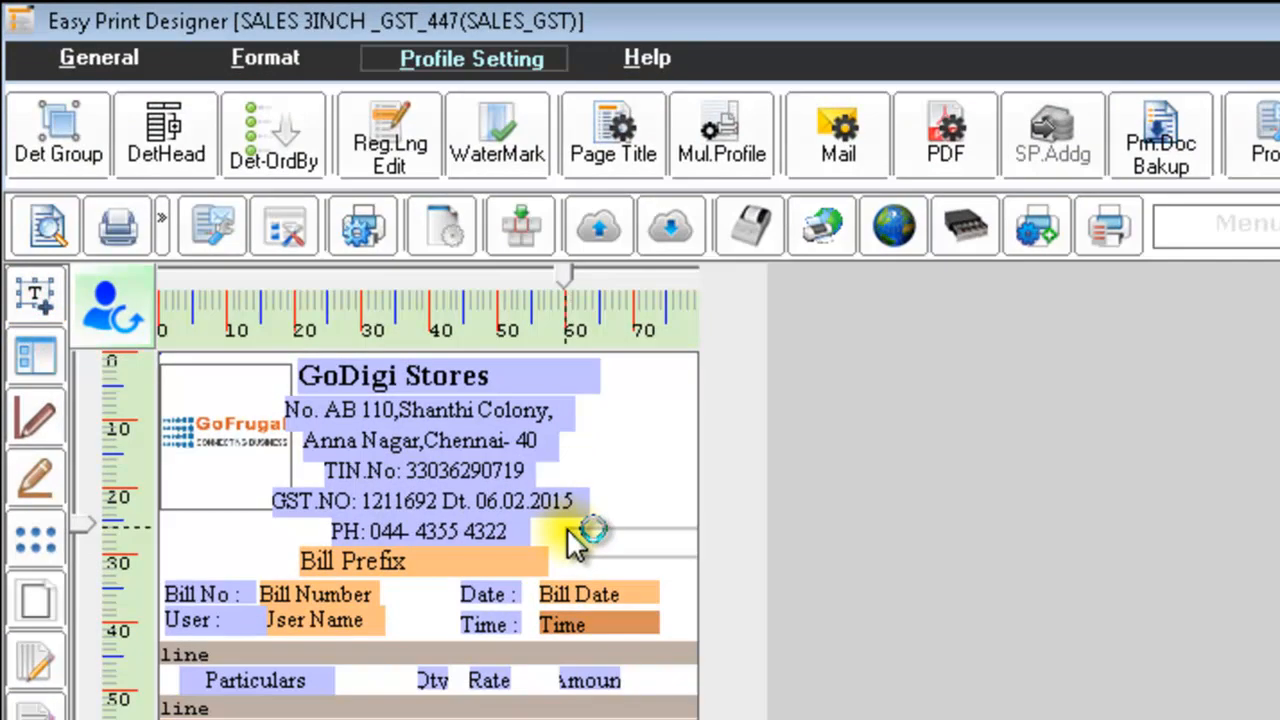
- Change the new label's text from 'Label' to DUPLICATE and apply it
double_click(595, 545)
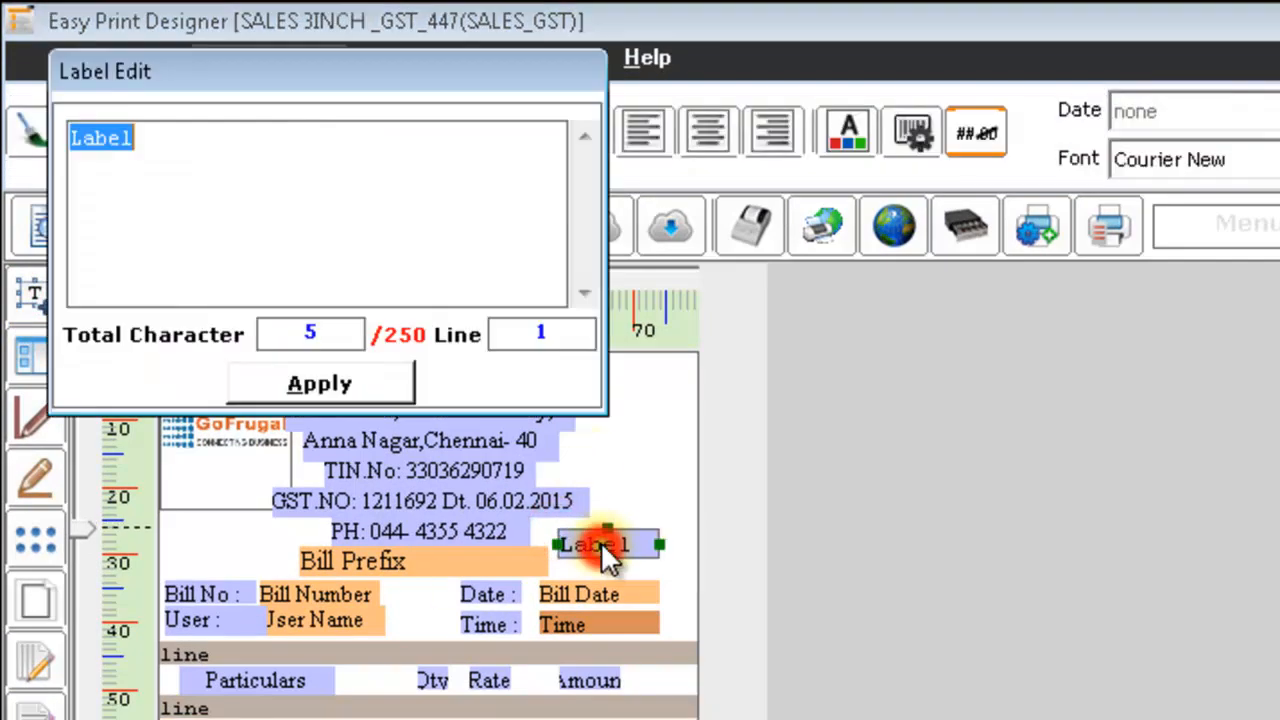
type("DUPLICATE")
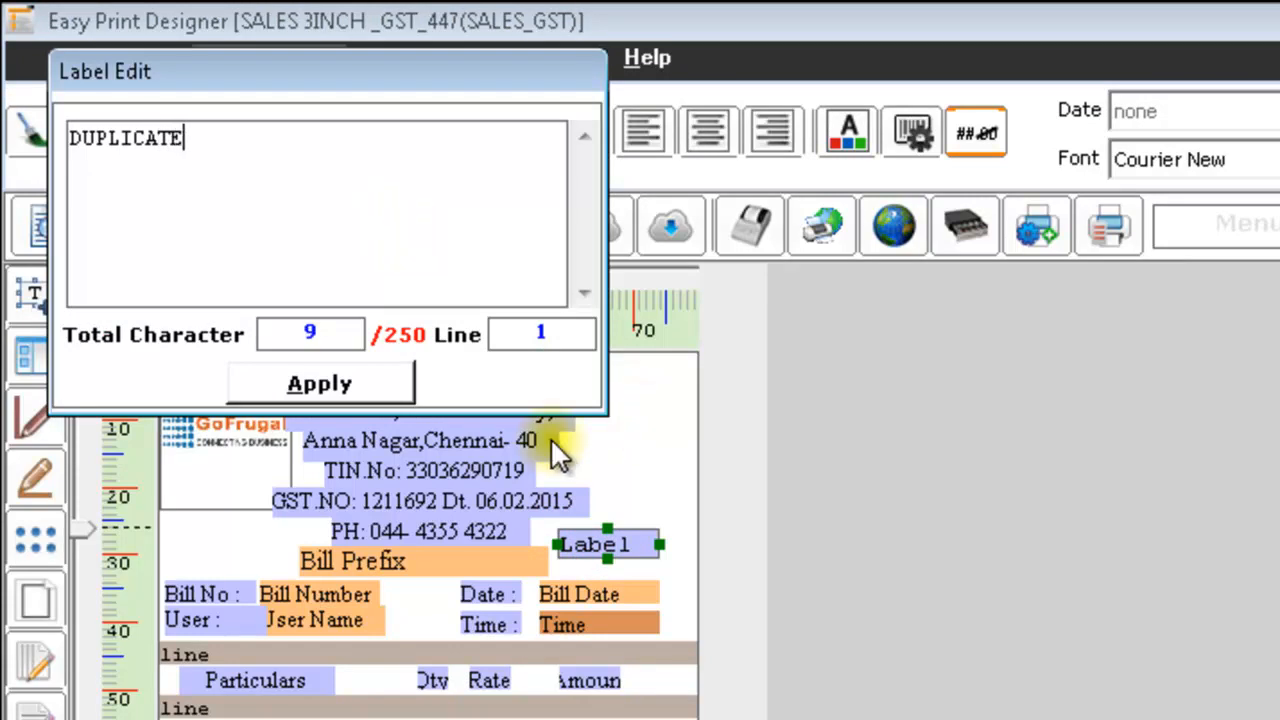
left_click(319, 383)
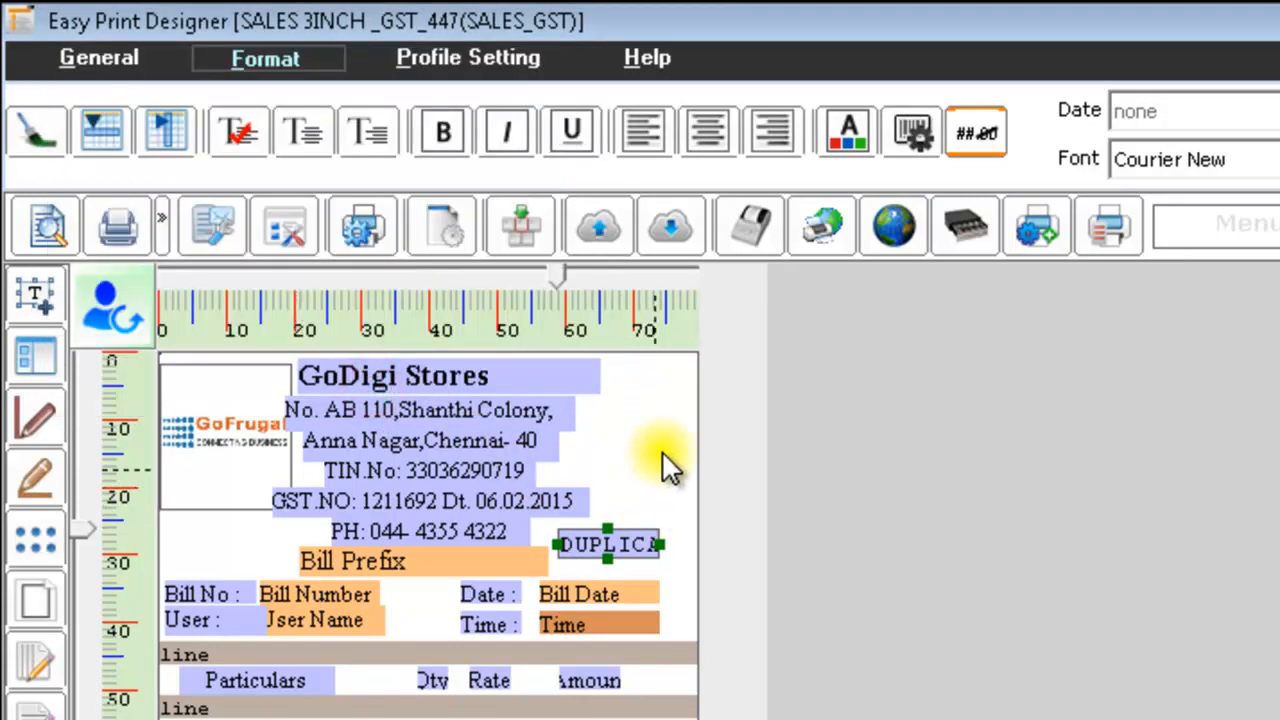
- Tick 'Duplicate copy [label]' in Field Properties for the DUPLICATE label
left_click(467, 57)
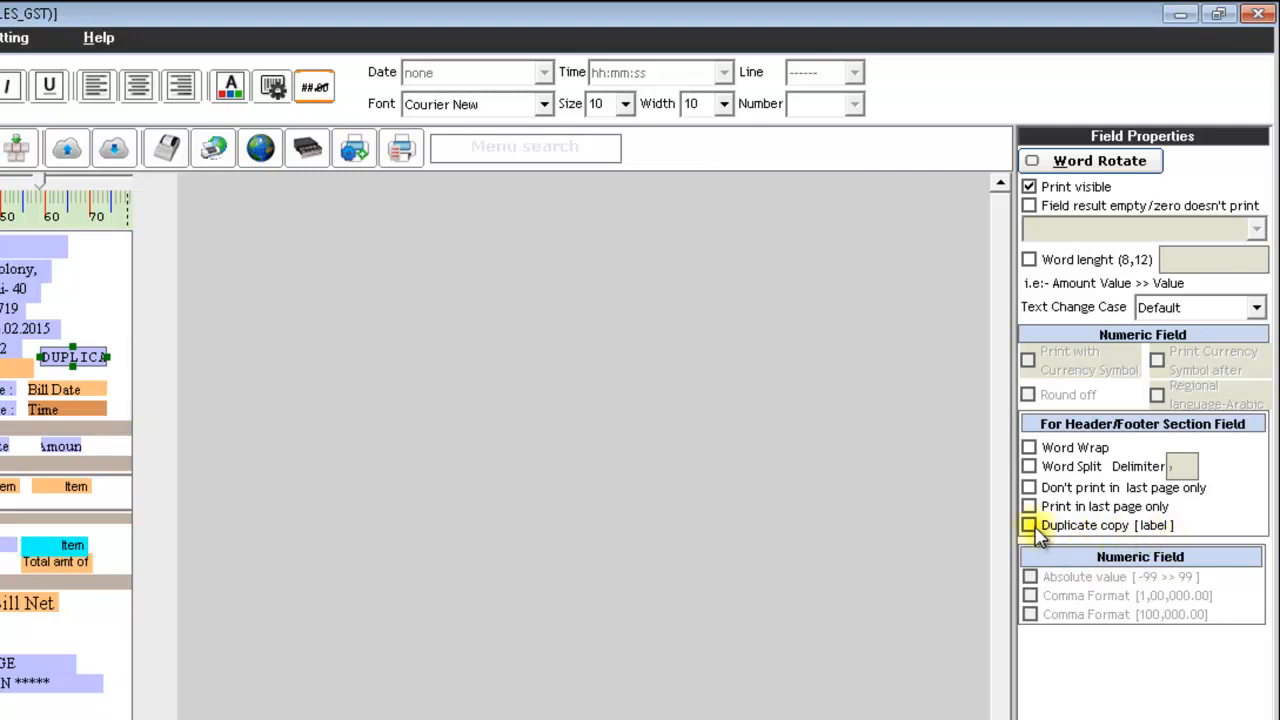
left_click(1029, 525)
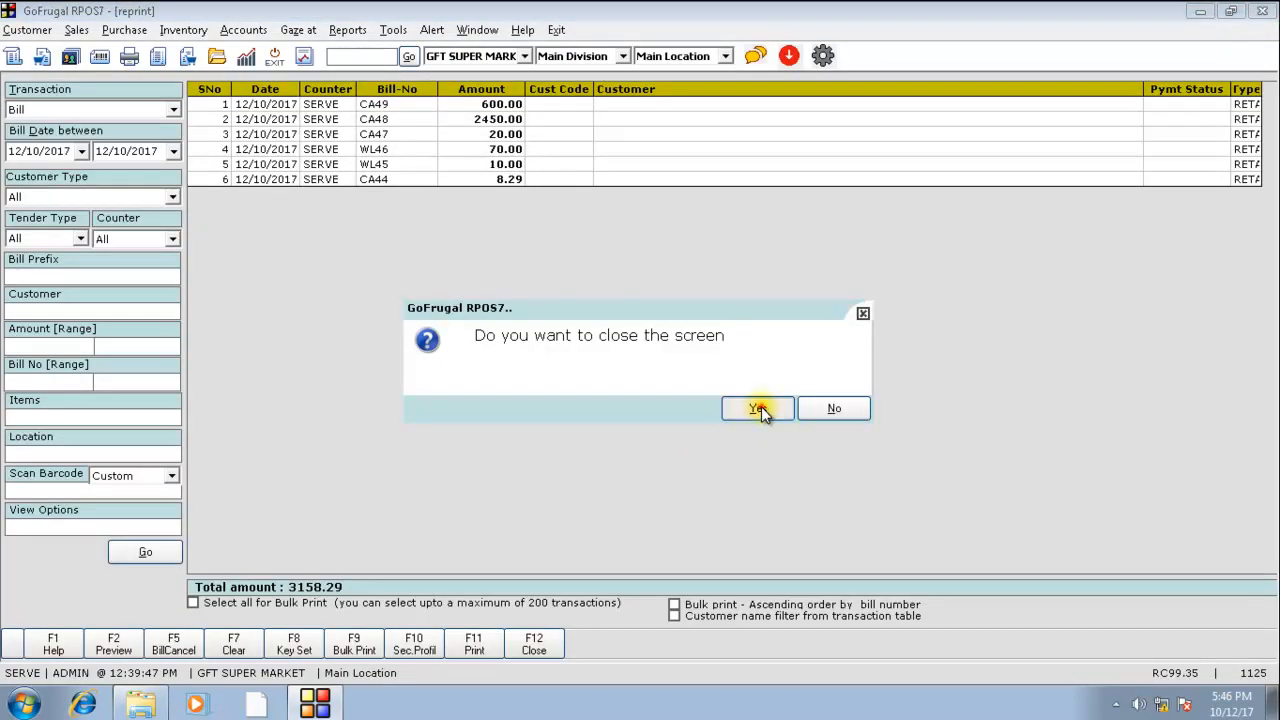
- Save the 2450.00 bill CA50 as XPS file '1st time', then close bill entry
left_click(757, 408)
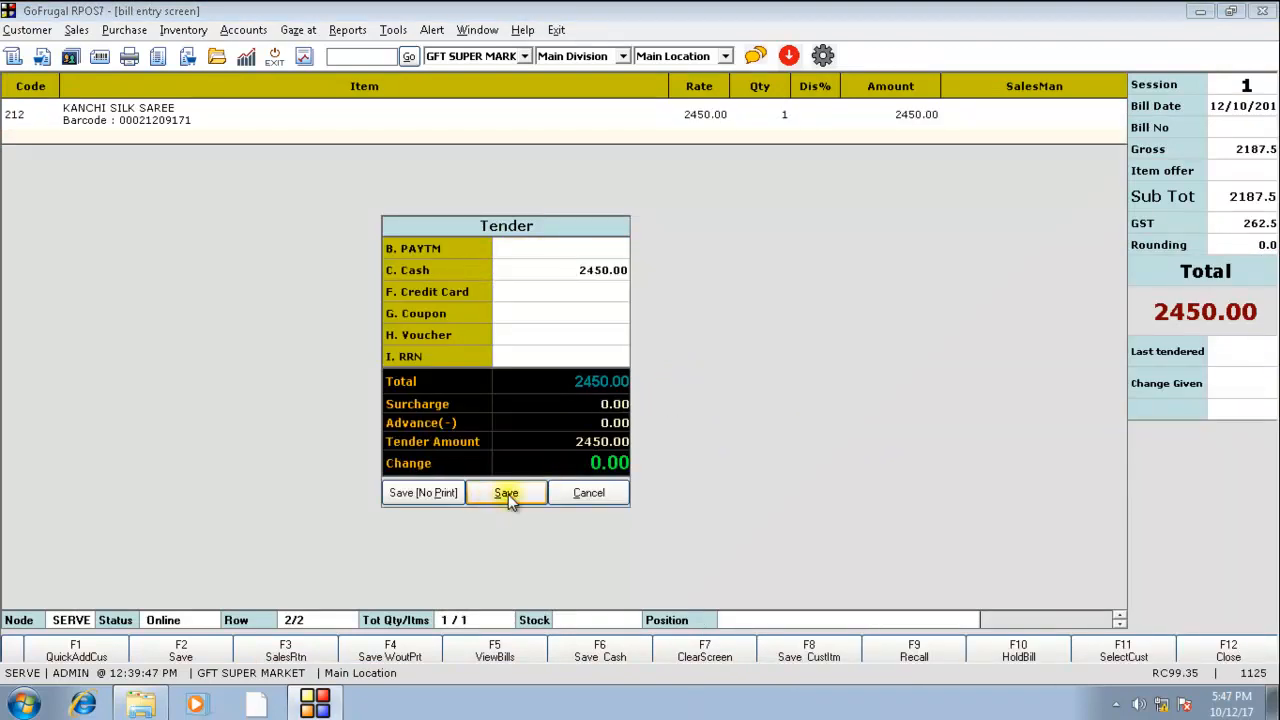
left_click(506, 492)
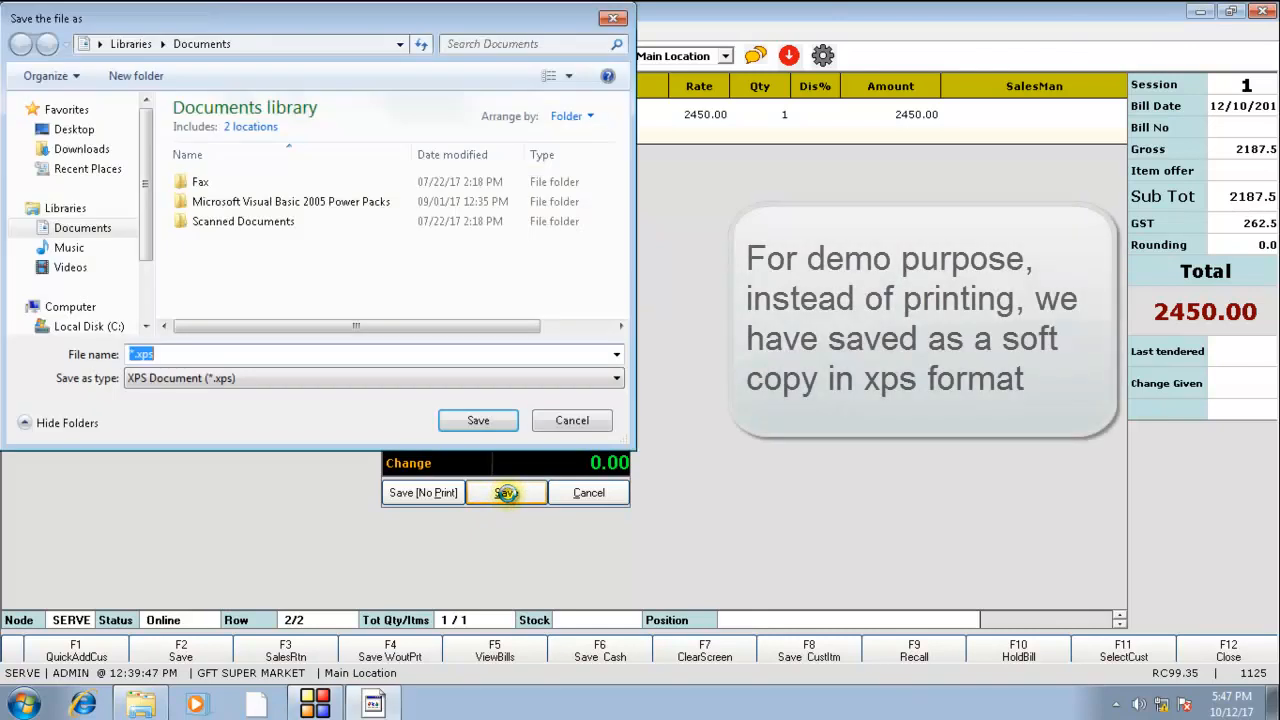
type("1st time")
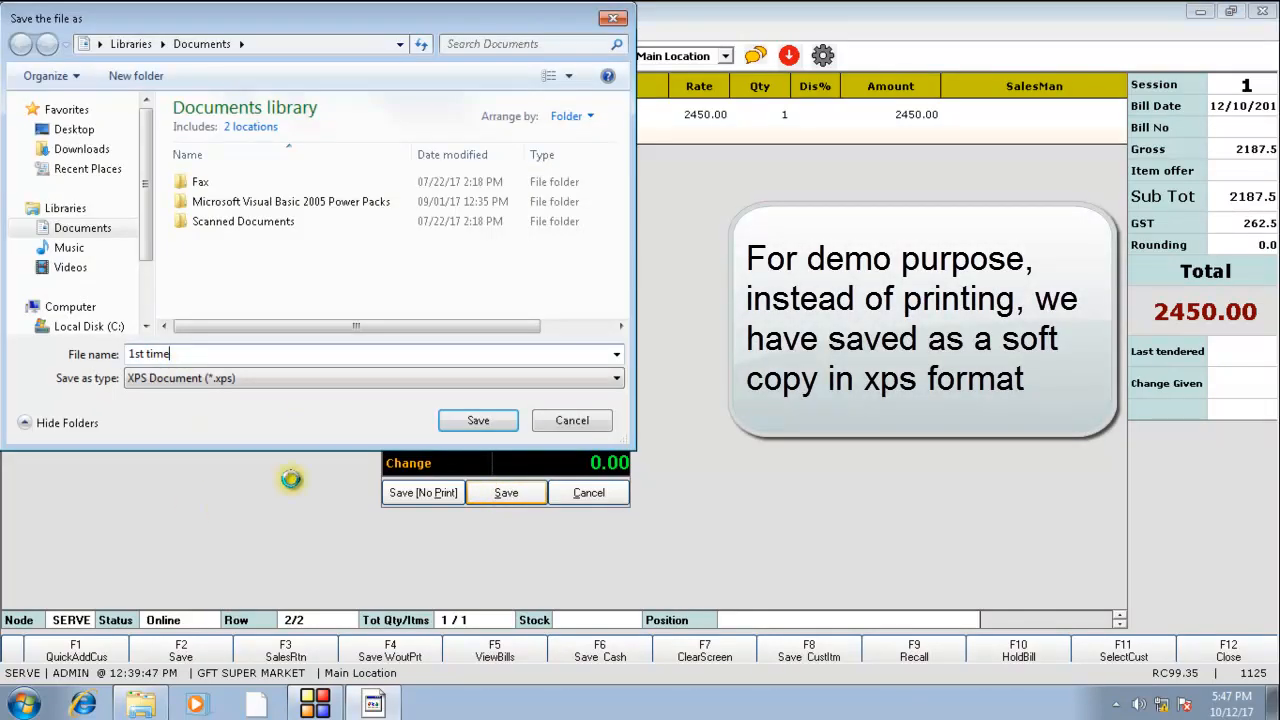
left_click(478, 420)
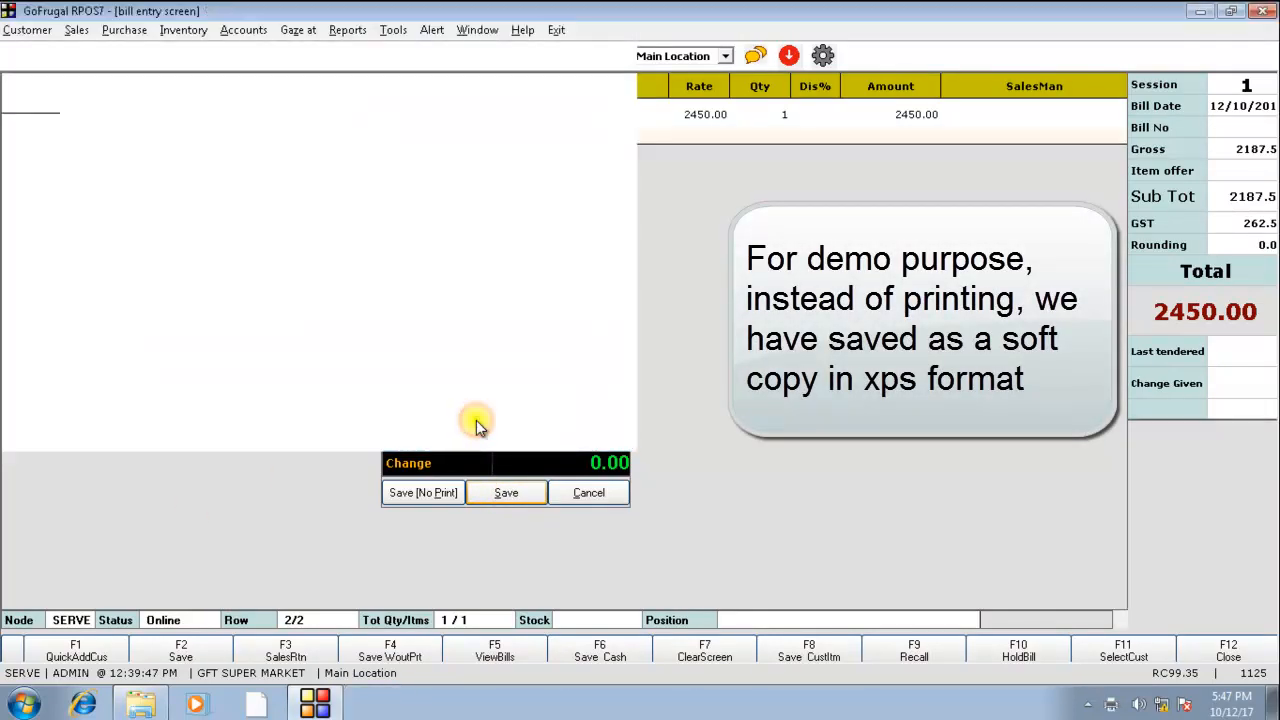
left_click(506, 492)
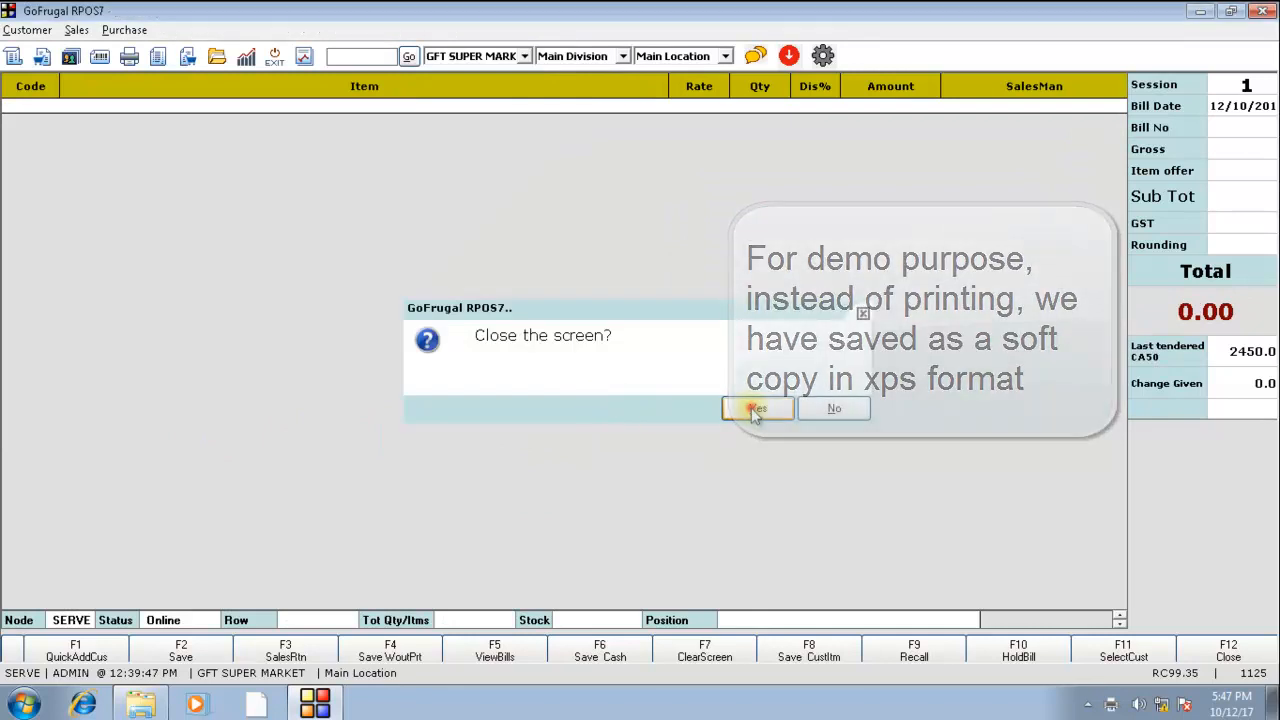
left_click(757, 408)
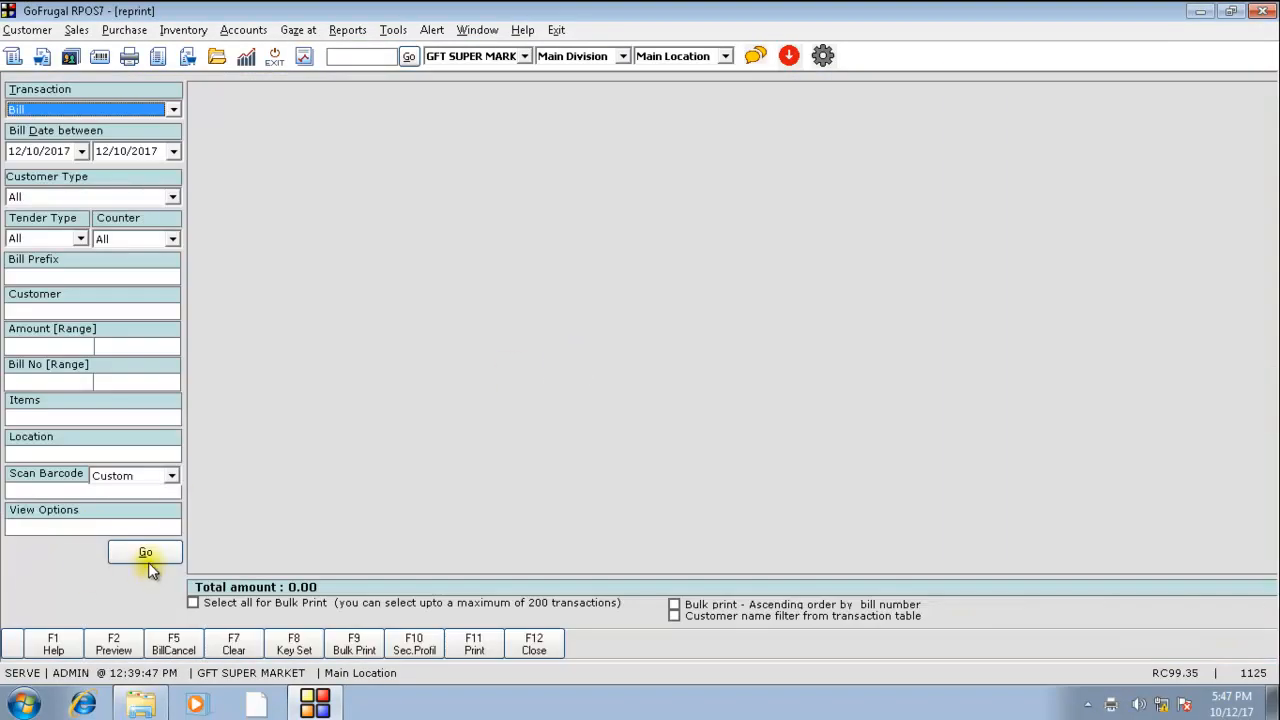
- Reprint bill CA50 as XPS file '2nd time' and close the reprint screen
left_click(145, 552)
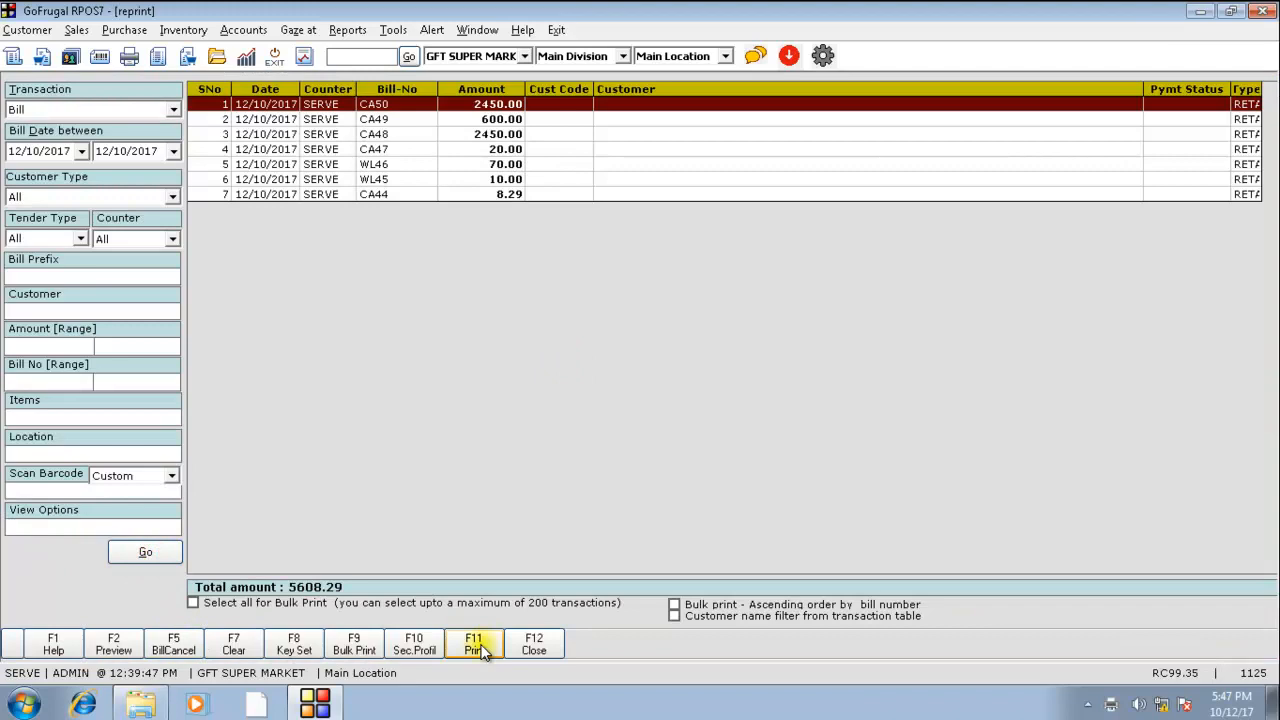
left_click(473, 643)
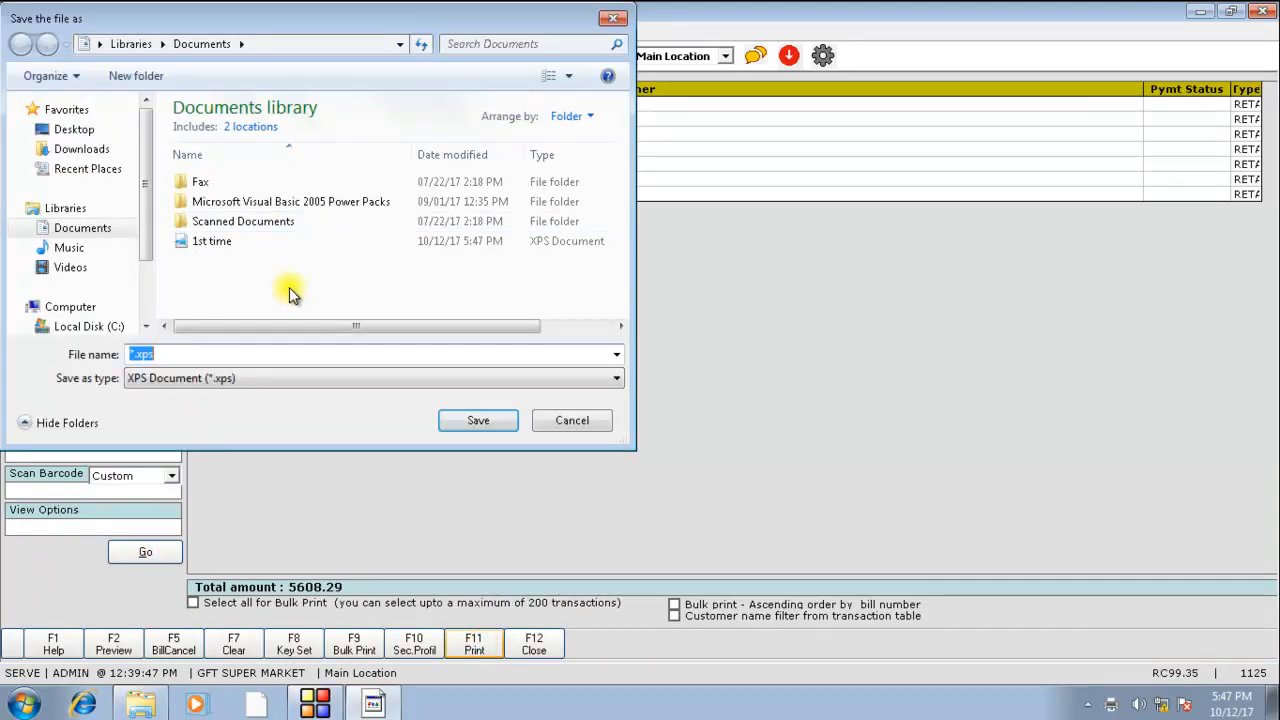
left_click(478, 420)
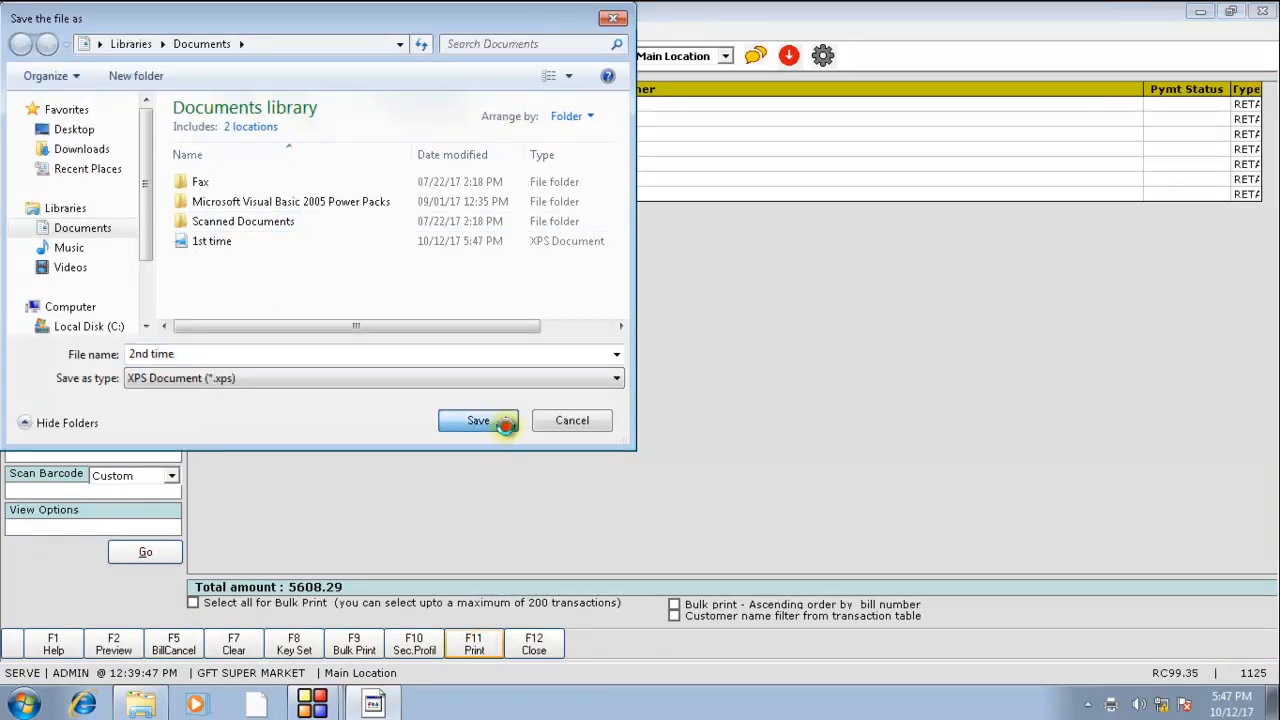
left_click(478, 420)
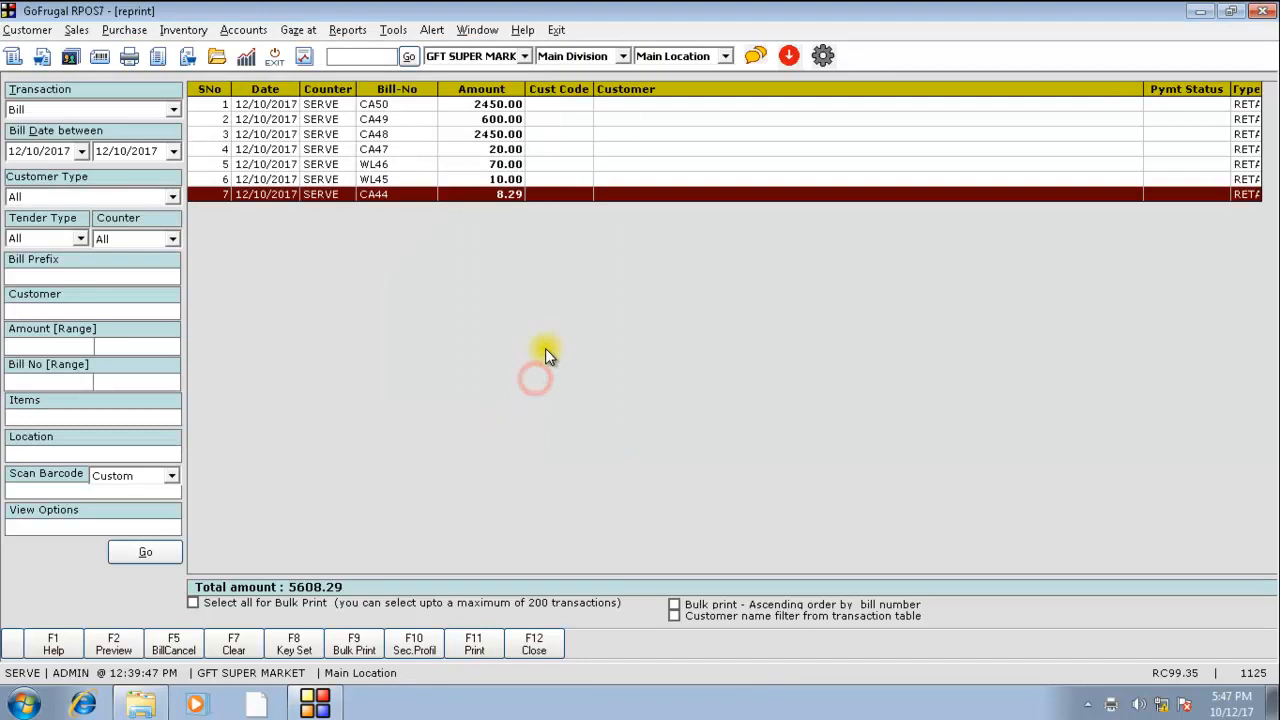
left_click(533, 643)
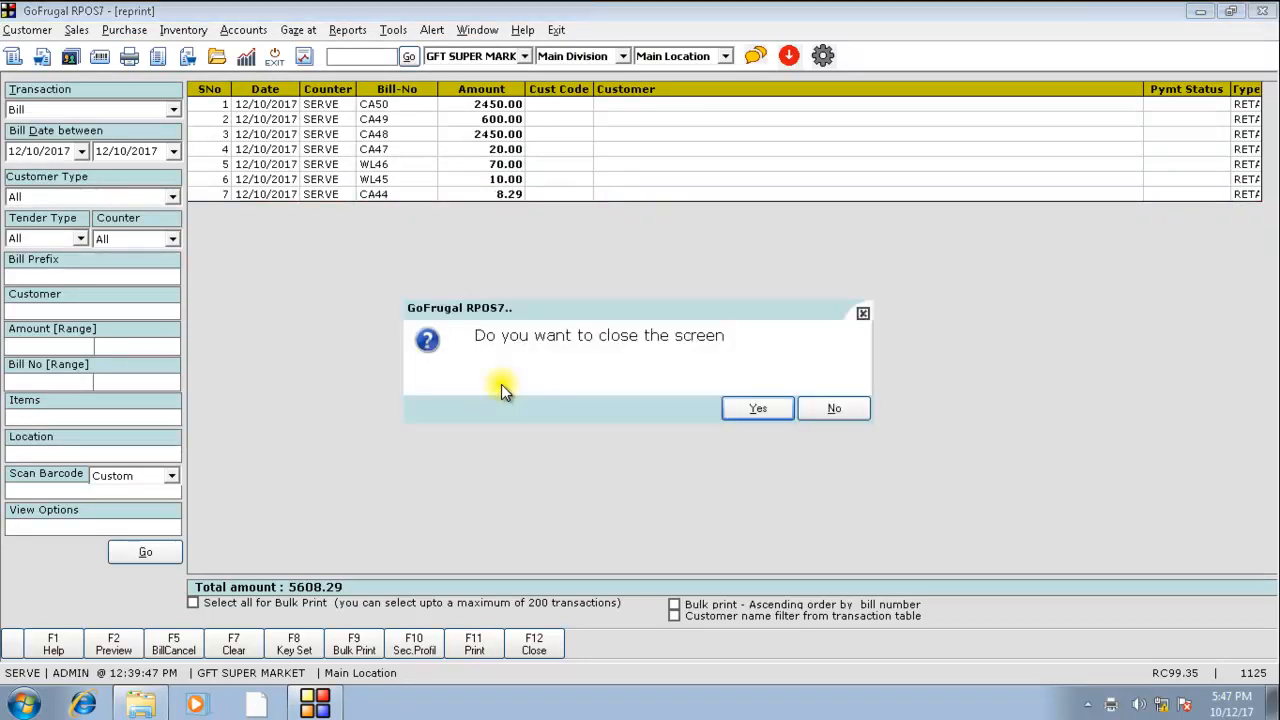
left_click(757, 408)
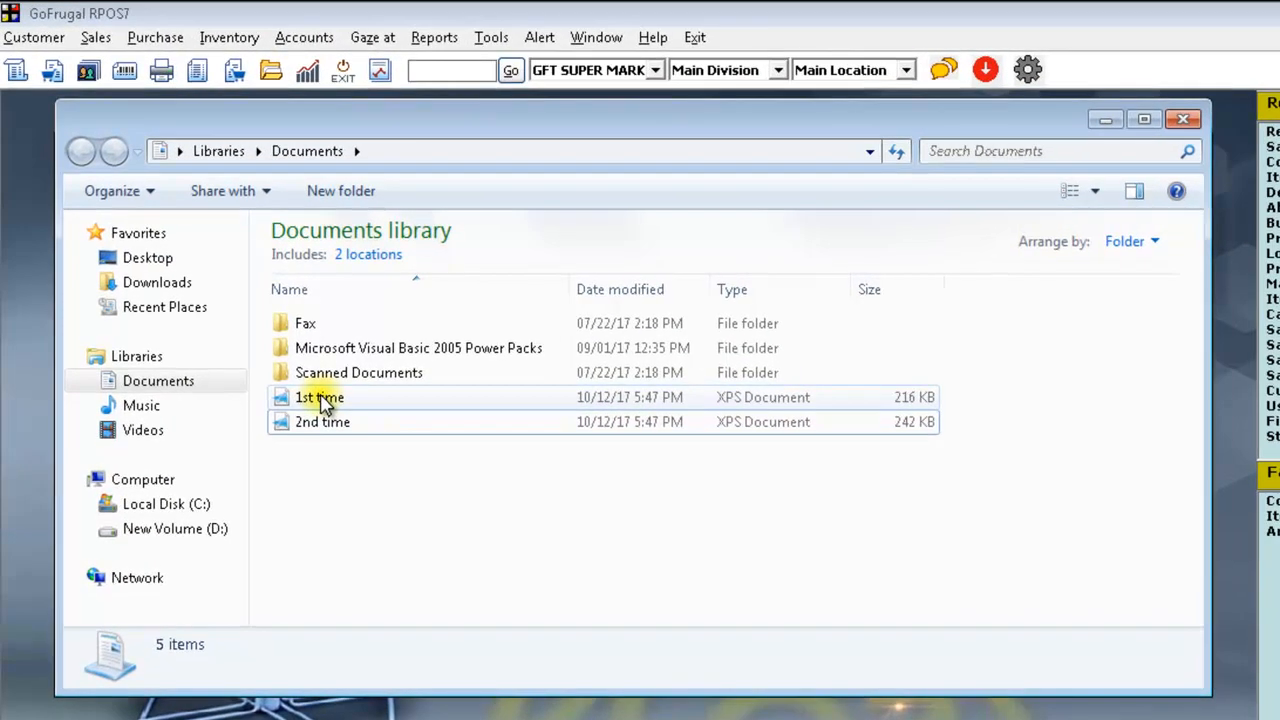
- Open '1st time' and '2nd time' in XPS Viewer and highlight DUPLICATE on the reprint
double_click(319, 397)
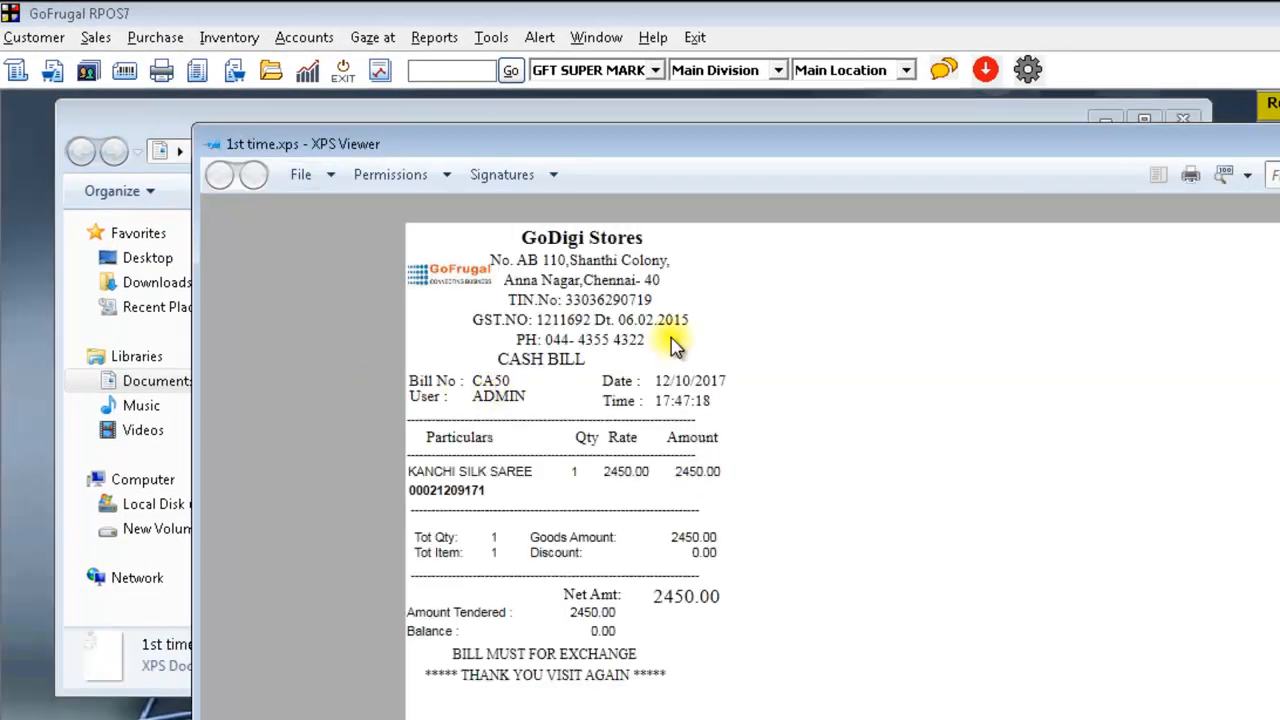
mouse_move(700, 145)
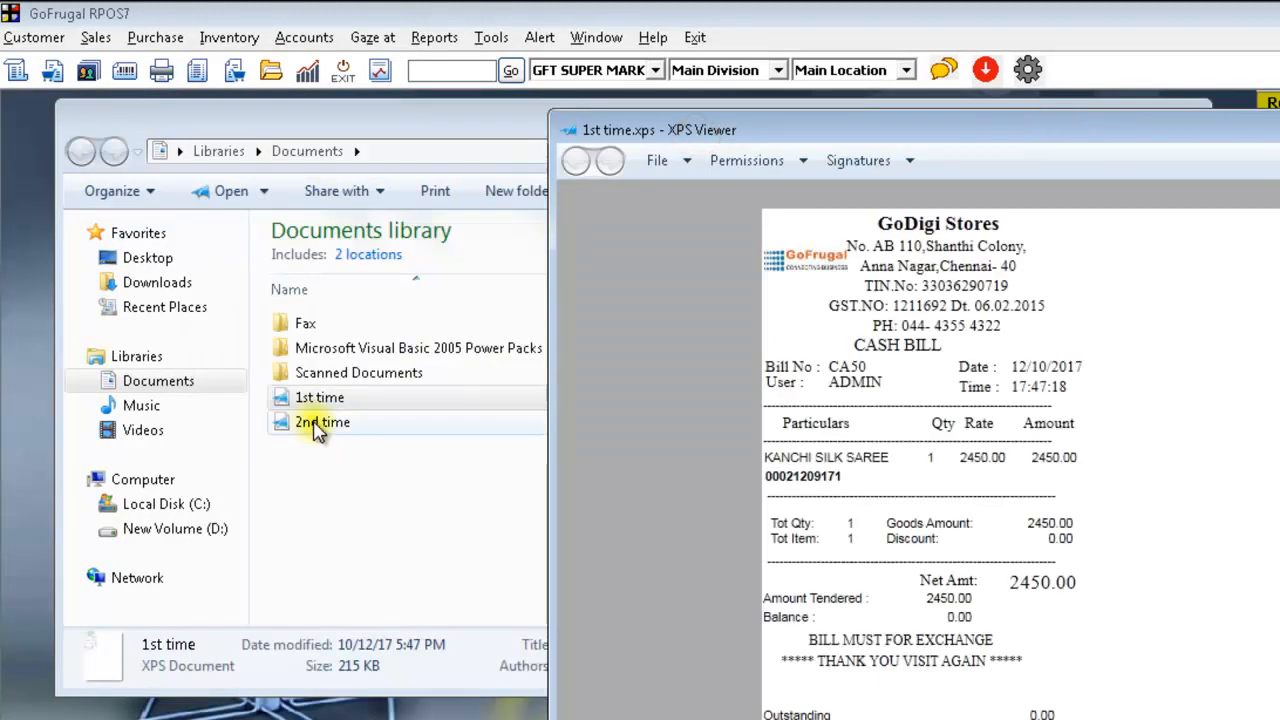
double_click(322, 422)
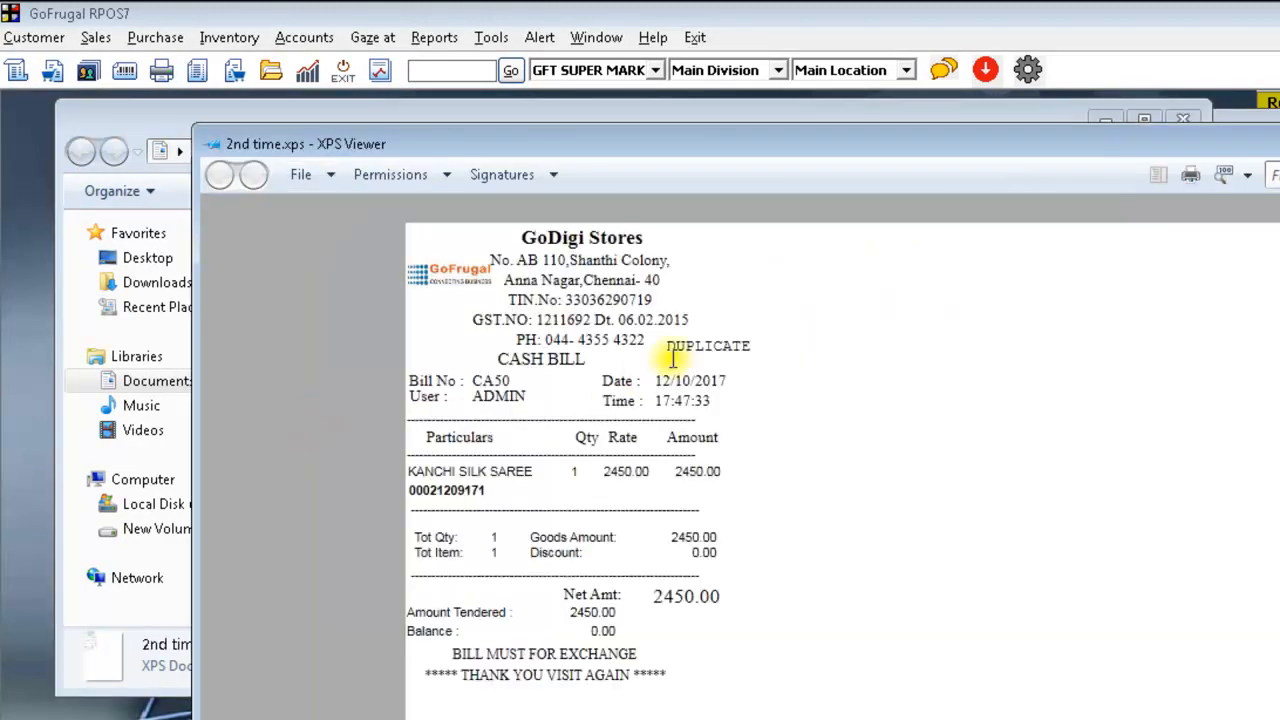
double_click(707, 345)
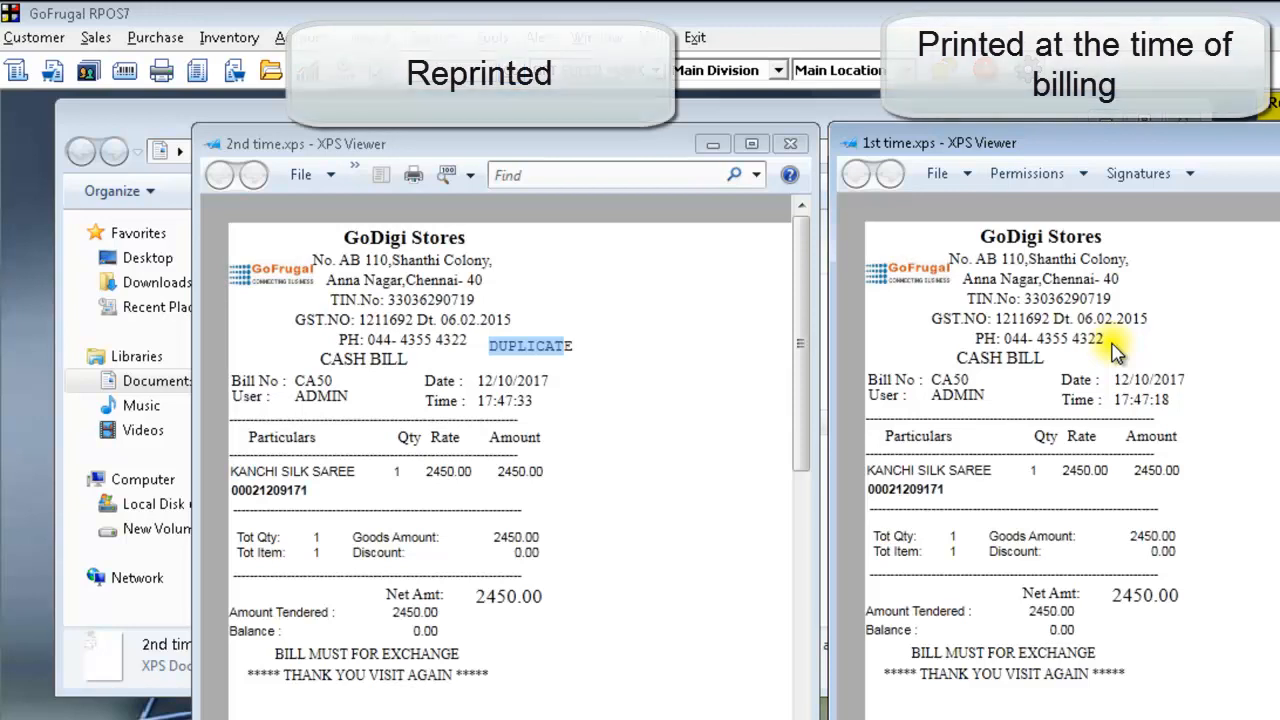
mouse_move(596, 380)
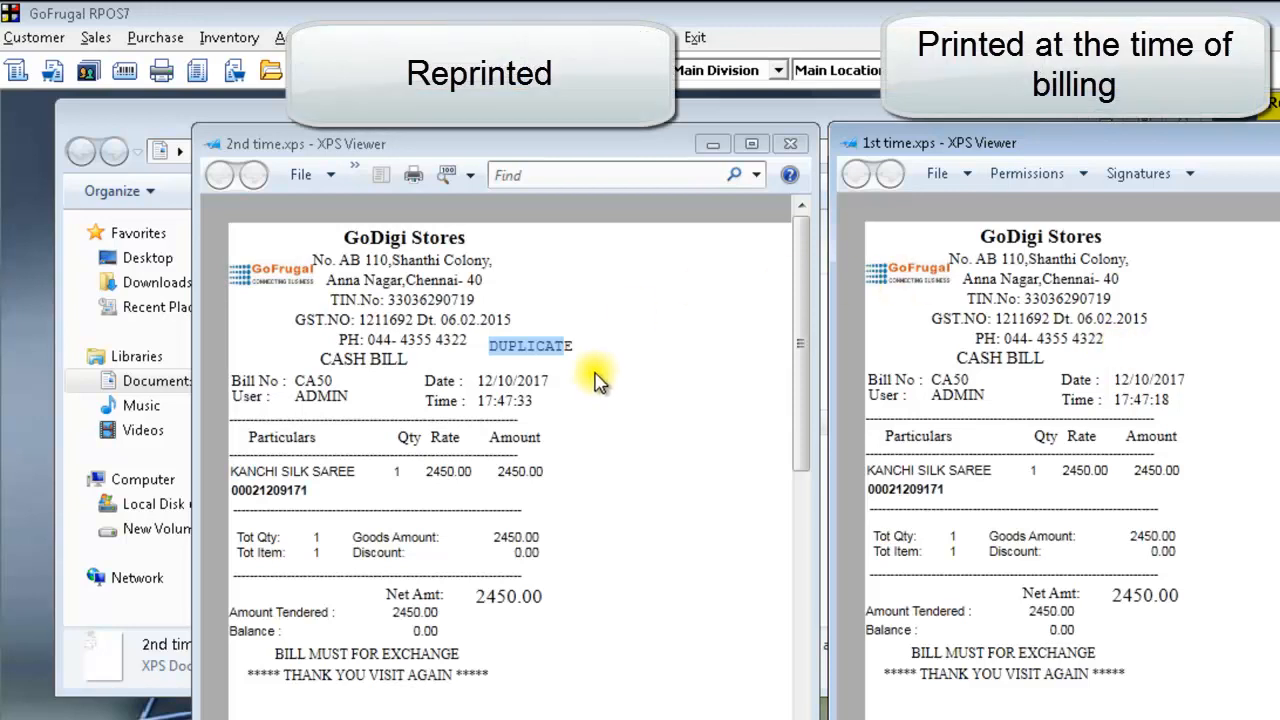